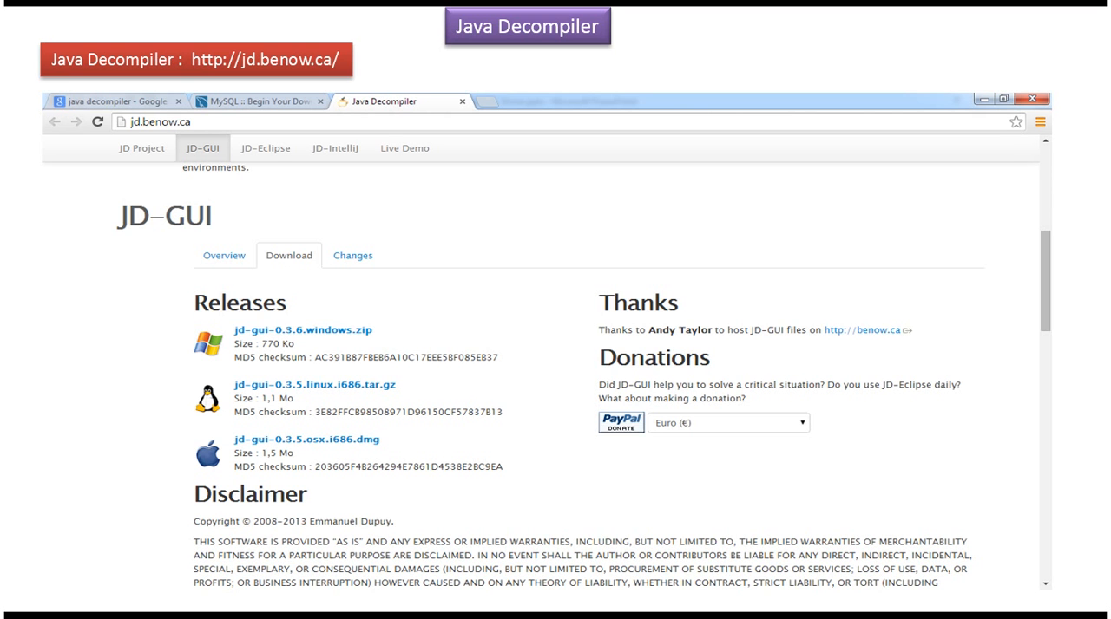
Open the Java Decompiler (jd.benow.ca) search result in a new tab
left_click(113, 100)
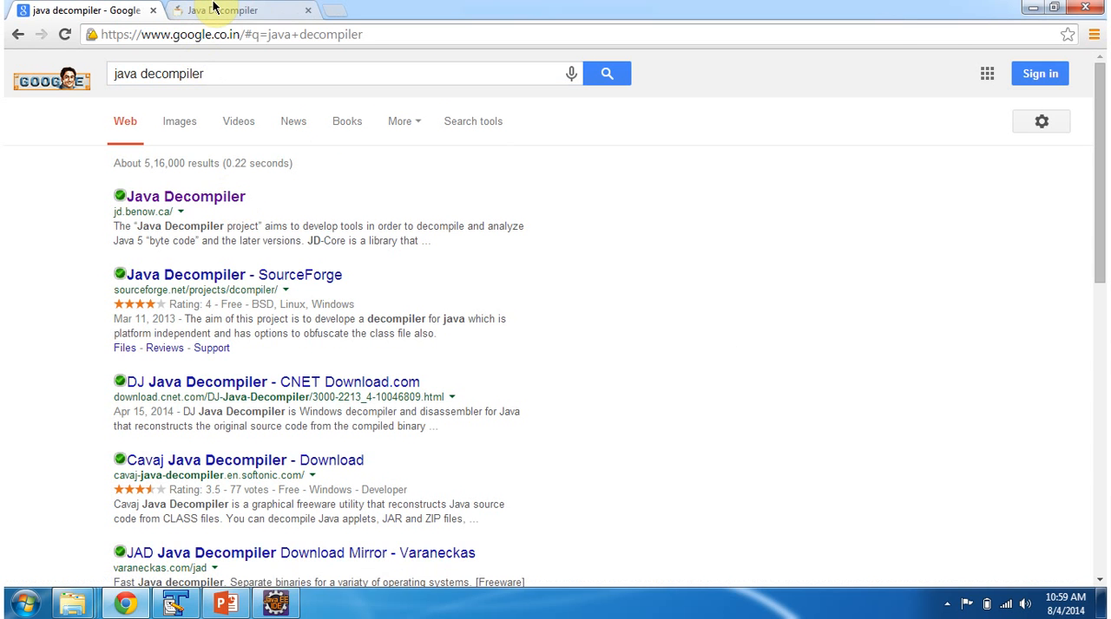
Go to the Download page of the Java Decompiler site listing JD-GUI releases
left_click(184, 196)
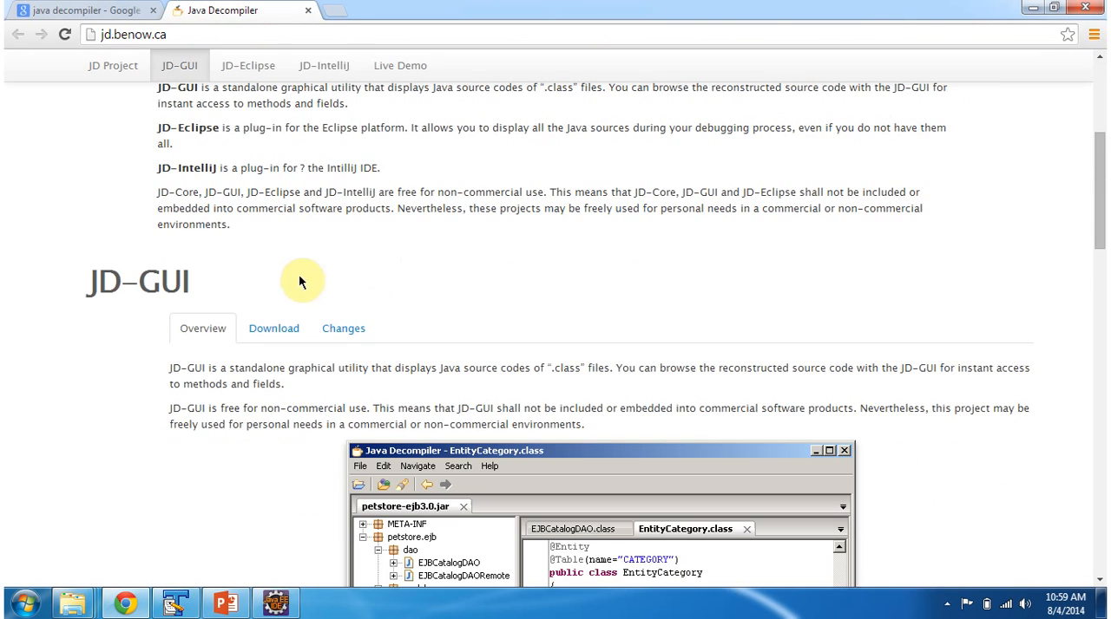
left_click(274, 328)
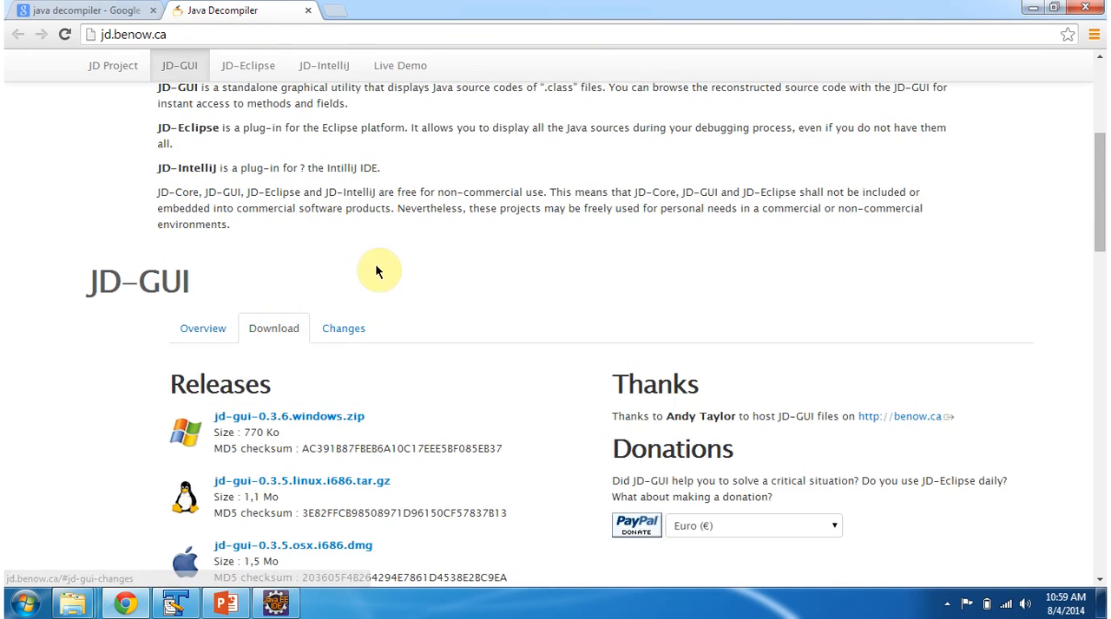
scroll("down", 3)
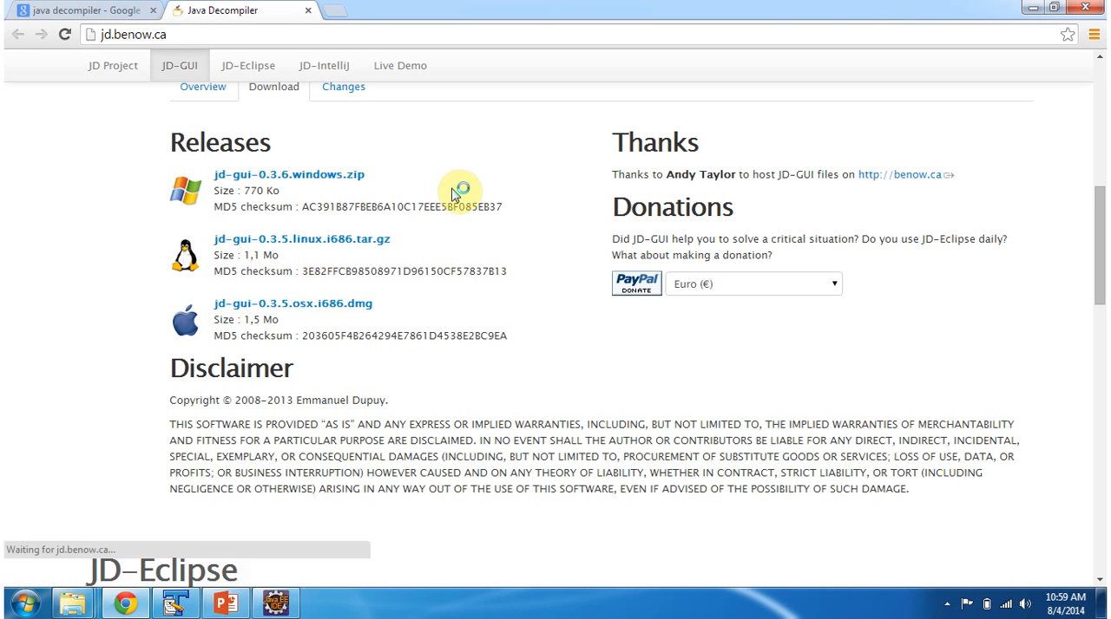
Download jd-gui-0.3.6.windows.zip and reveal it in its downloads folder
left_click(170, 569)
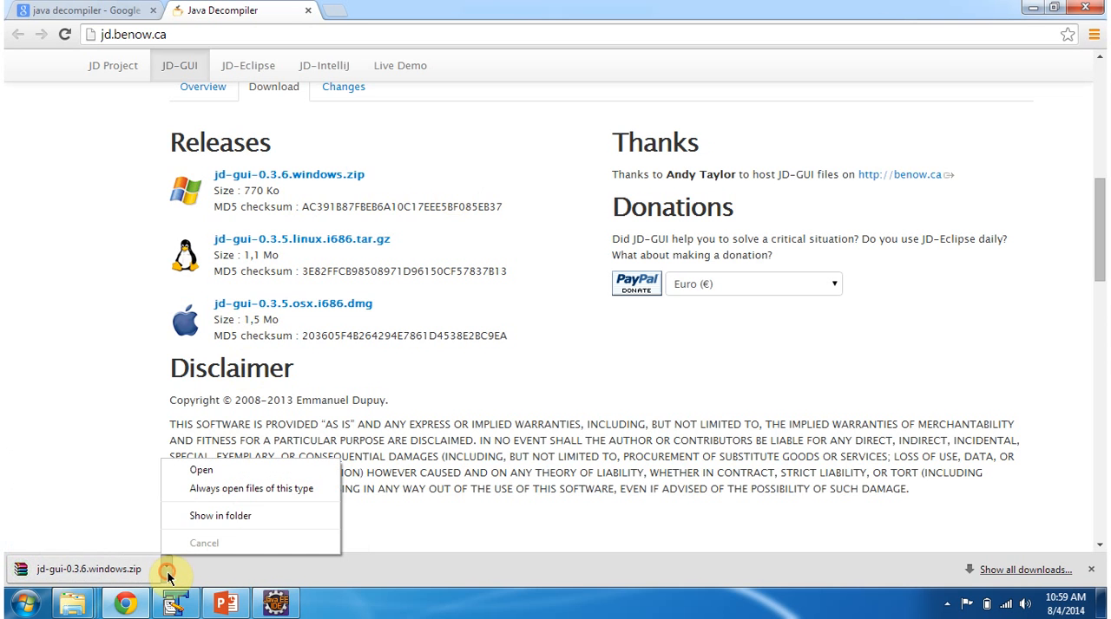
left_click(220, 515)
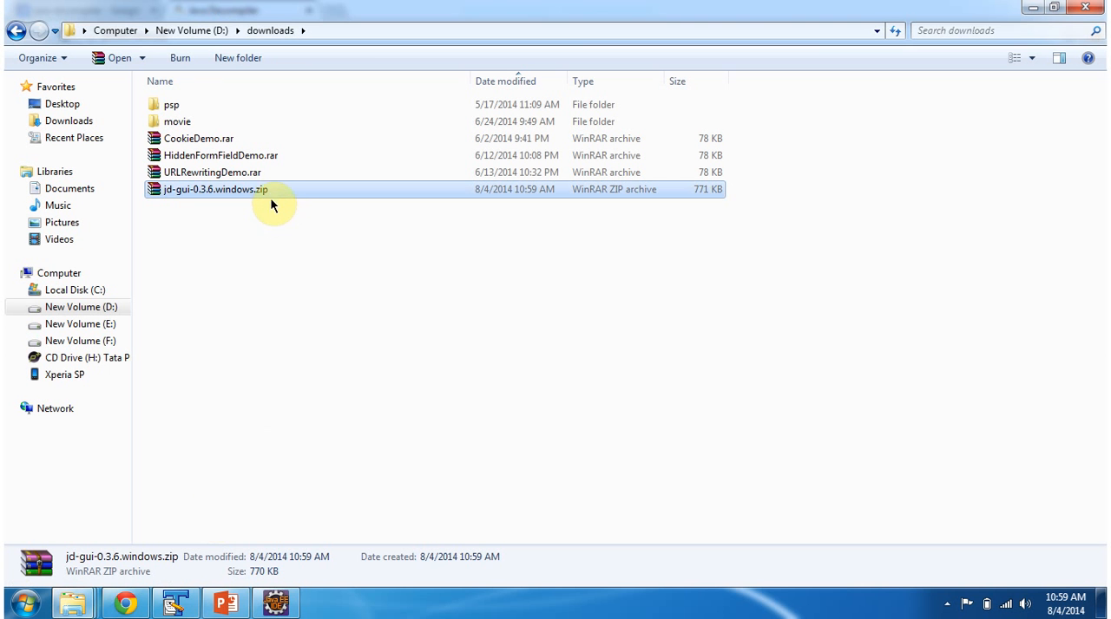
Extract the JD-GUI zip in place with Extract Here
right_click(215, 189)
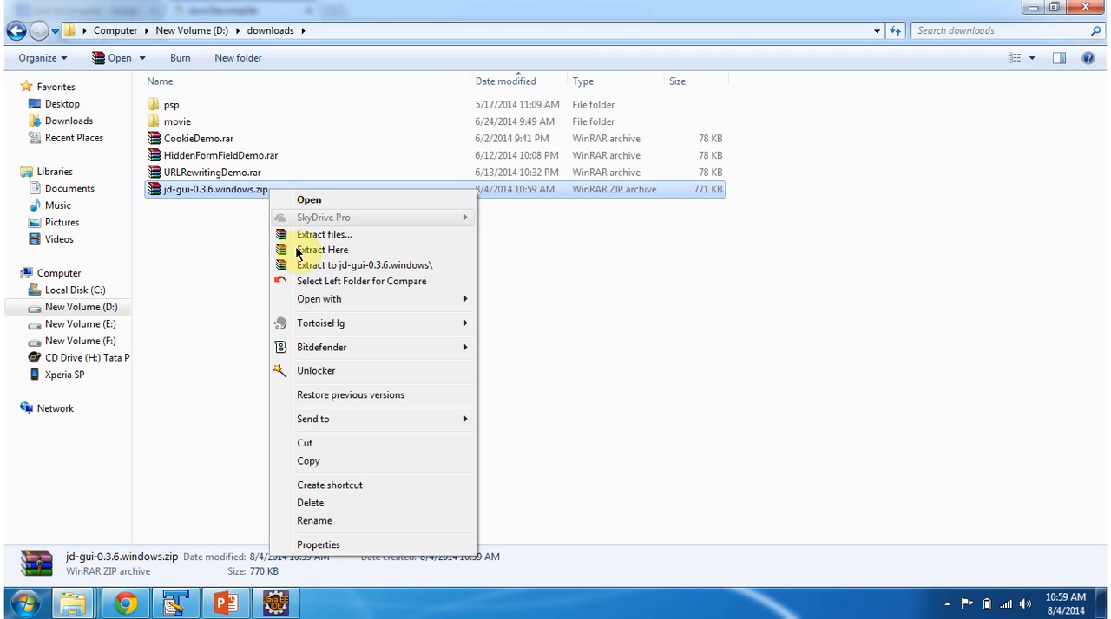
left_click(323, 250)
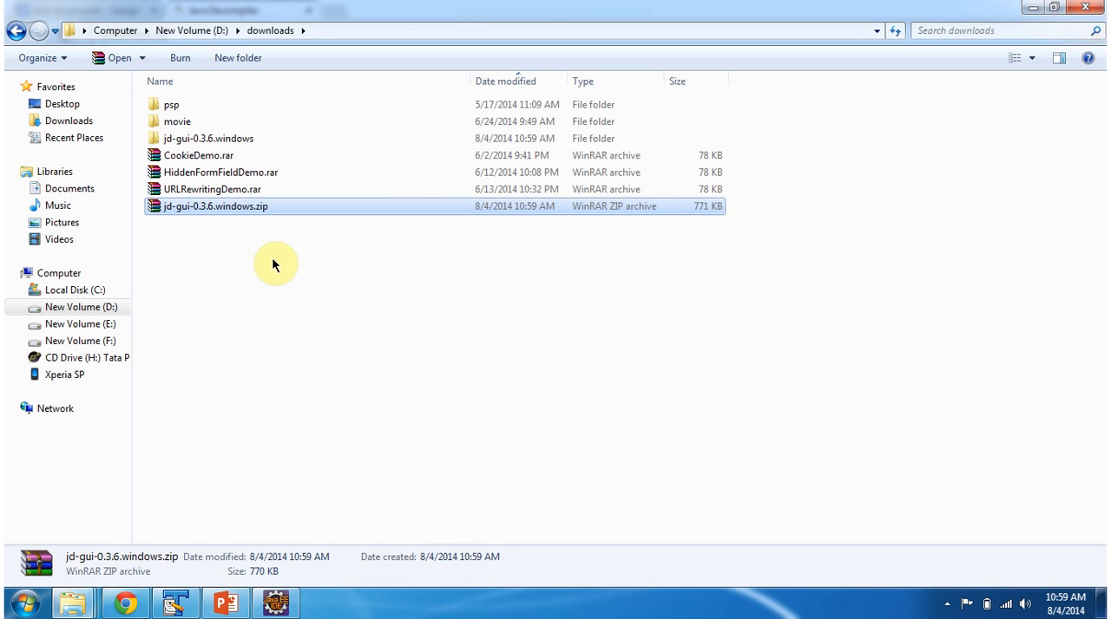
Enter the jd-gui-0.3.6.windows folder and open readme.txt
double_click(209, 139)
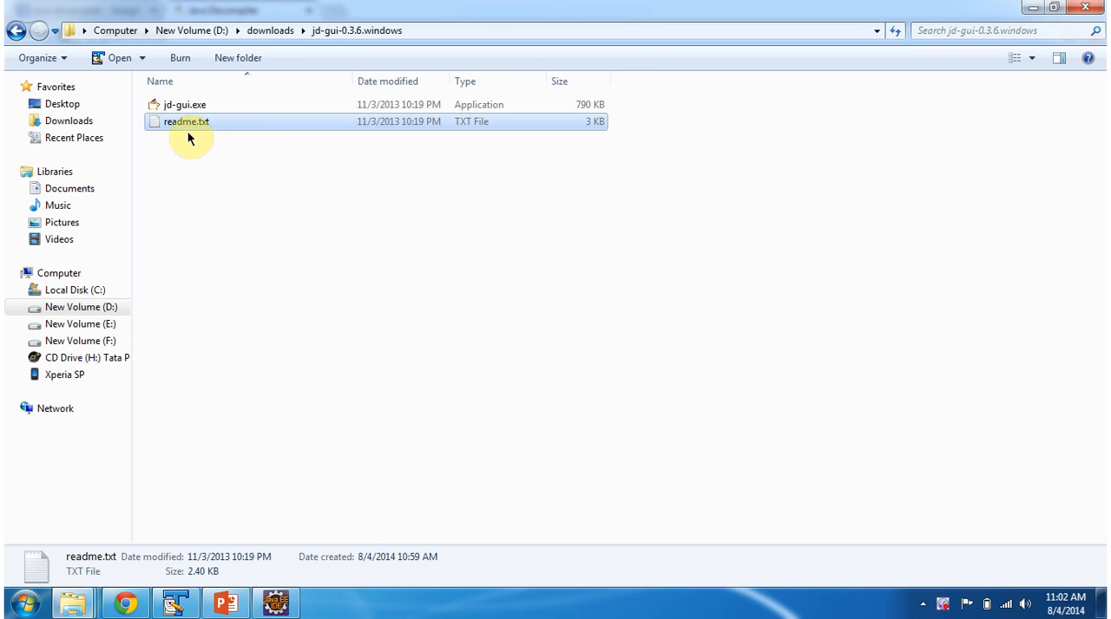
mouse_move(209, 137)
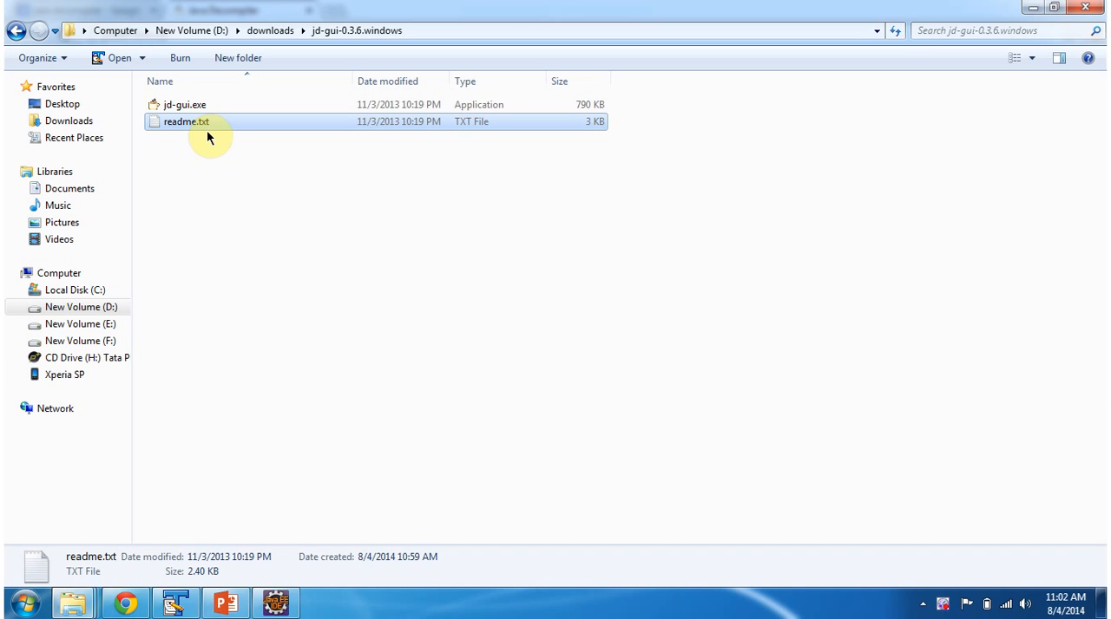
double_click(186, 121)
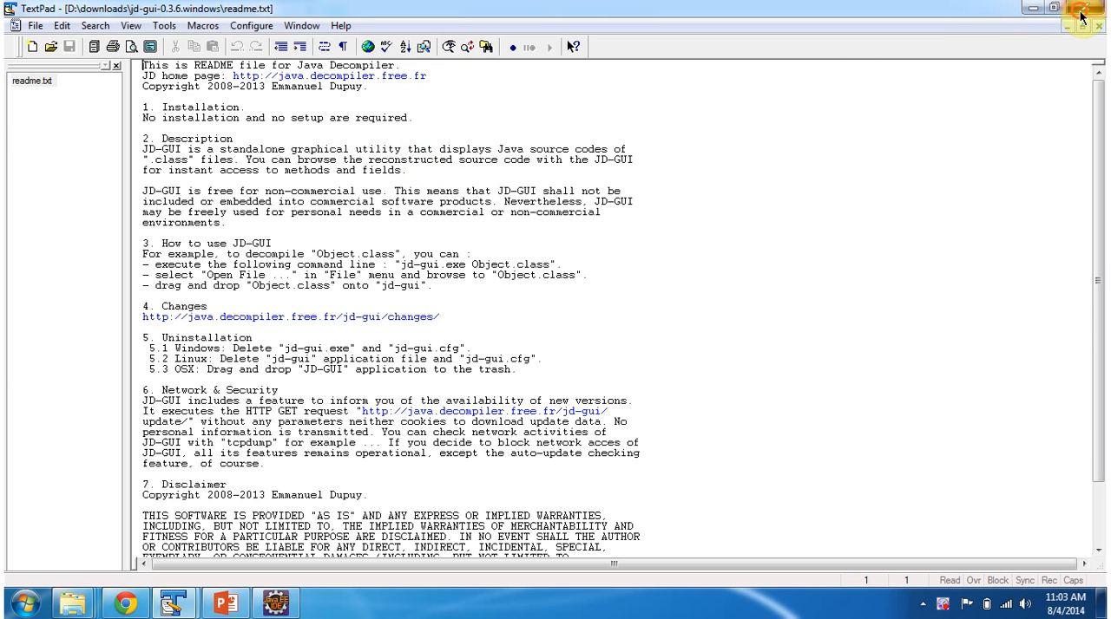
Close the readme in TextPad after reading it
left_click(1069, 7)
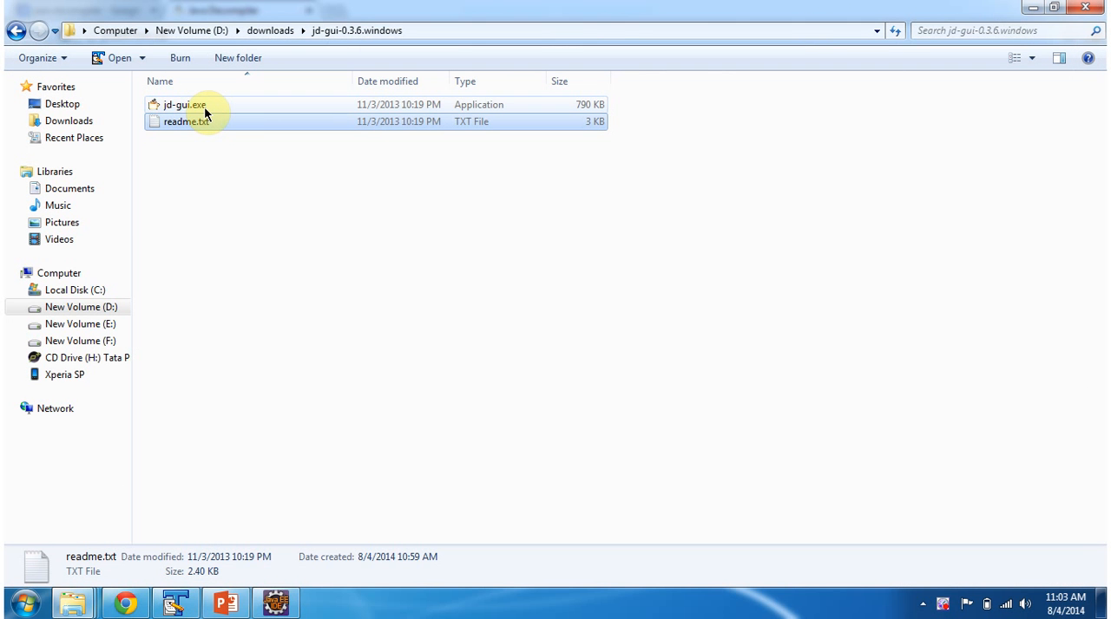
Run jd-gui.exe, maximise the Java Decompiler window and start opening a file
double_click(184, 104)
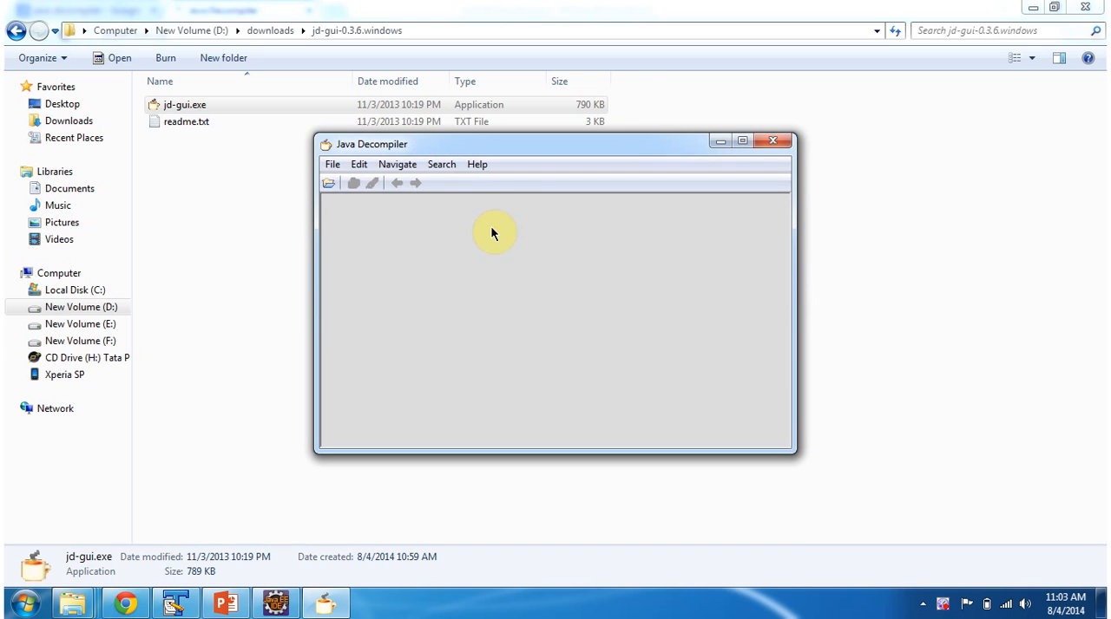
left_click(15, 24)
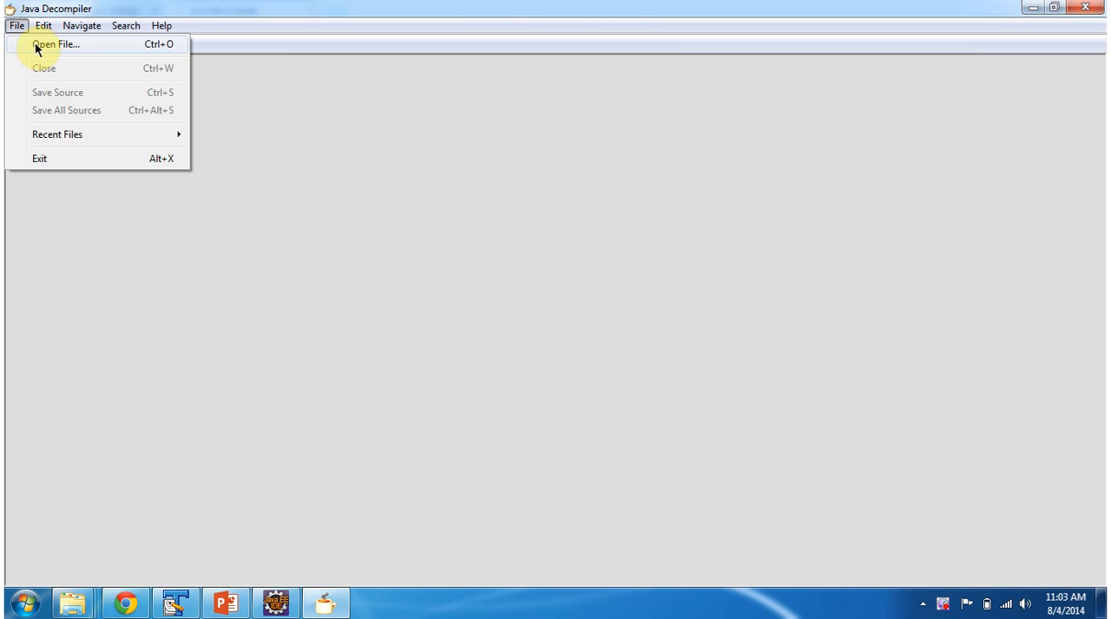
left_click(56, 44)
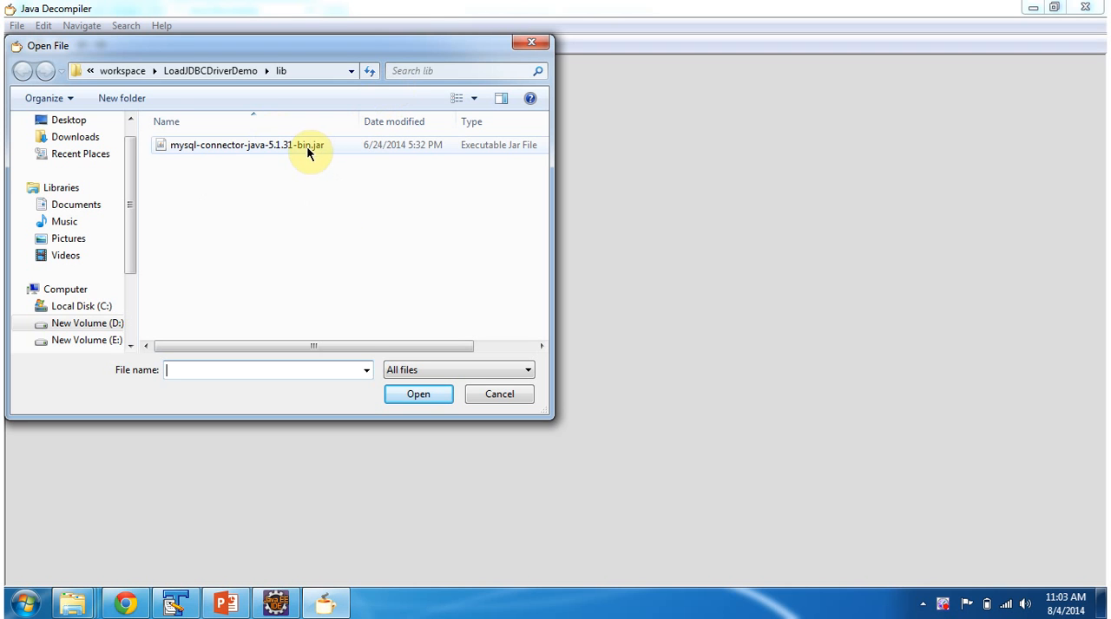
Select mysql-connector-java-5.1.31-bin.jar in the lib folder and load it into JD-GUI
left_click(247, 145)
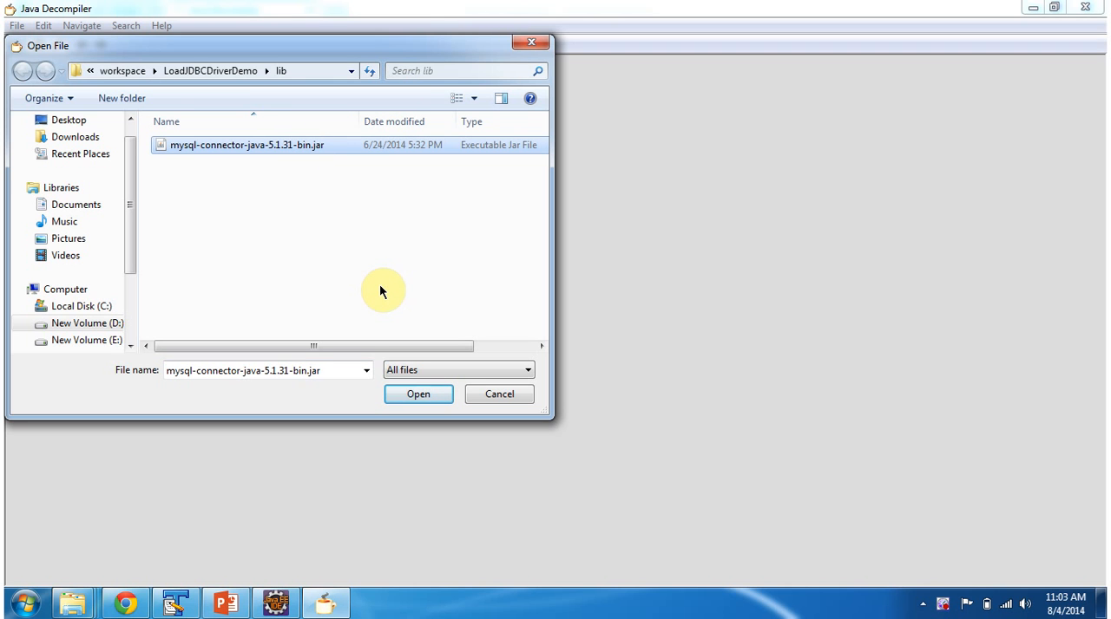
left_click(417, 394)
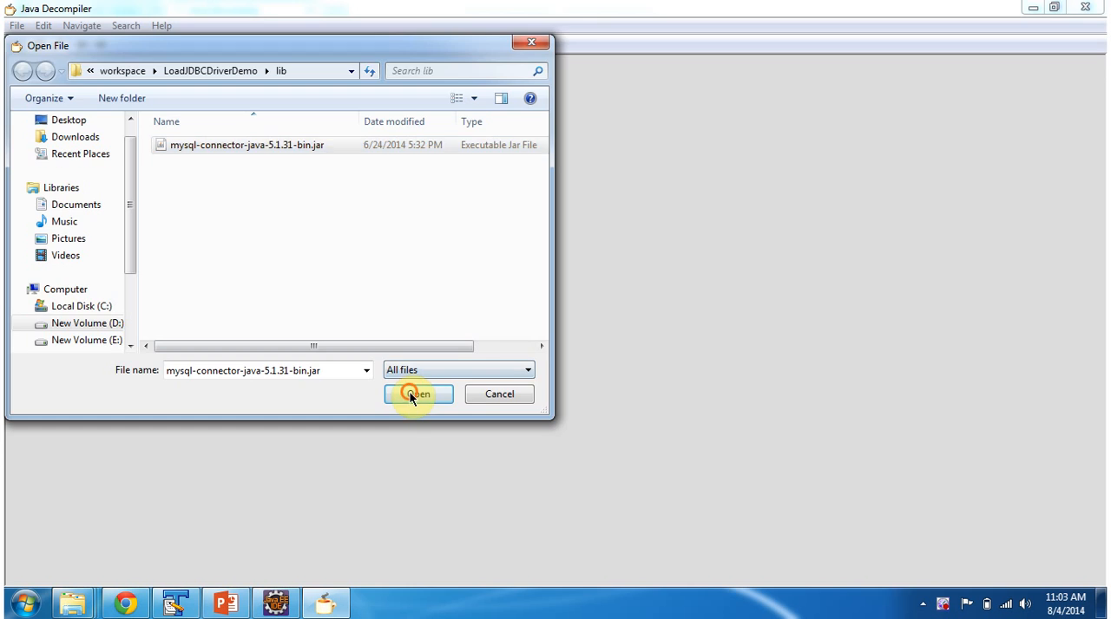
left_click(416, 394)
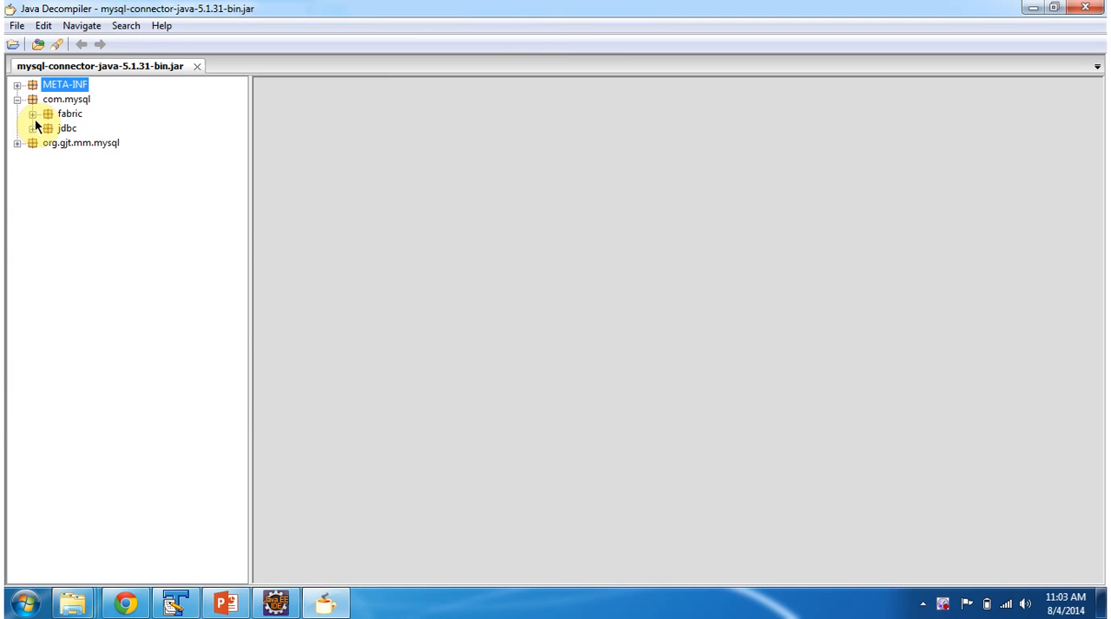
Expand com.mysql.jdbc and show the decompiled Buffer class source
left_click(38, 128)
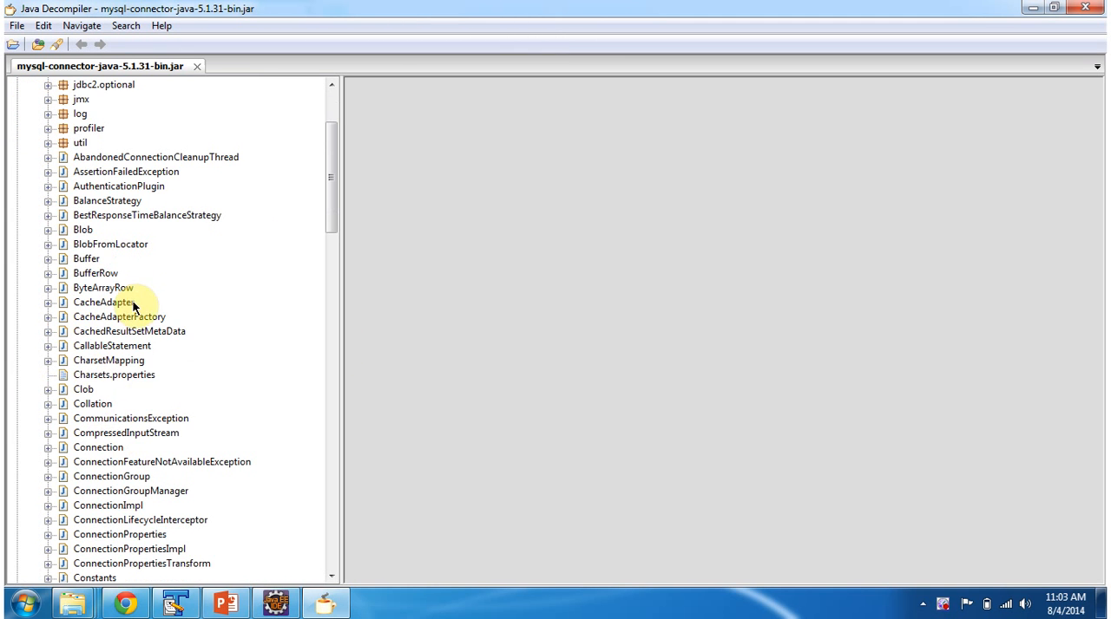
double_click(87, 258)
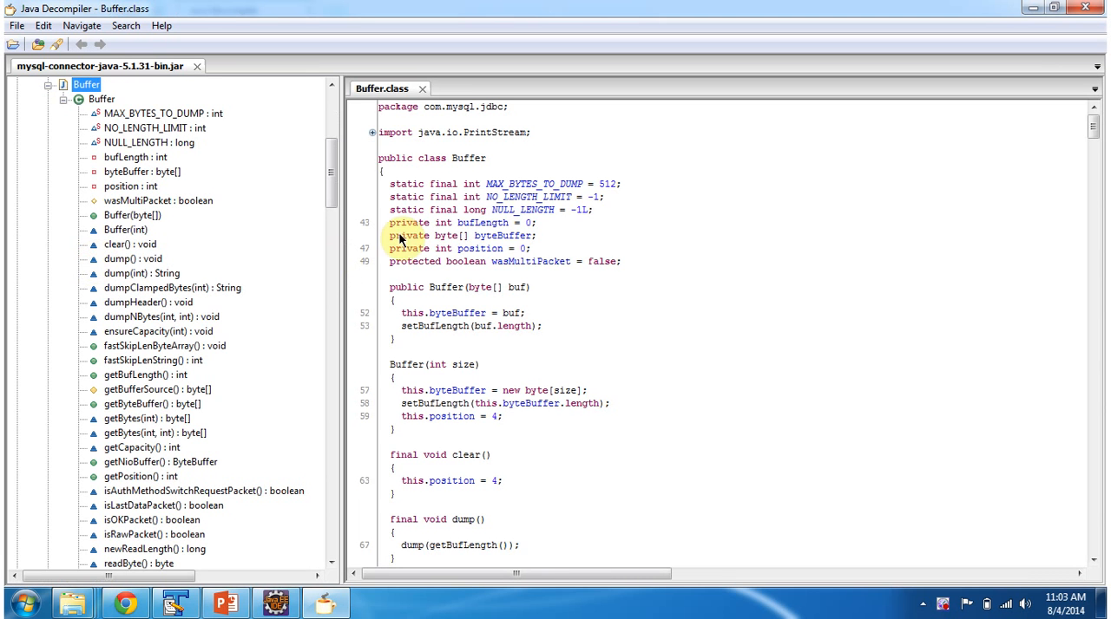
mouse_move(712, 238)
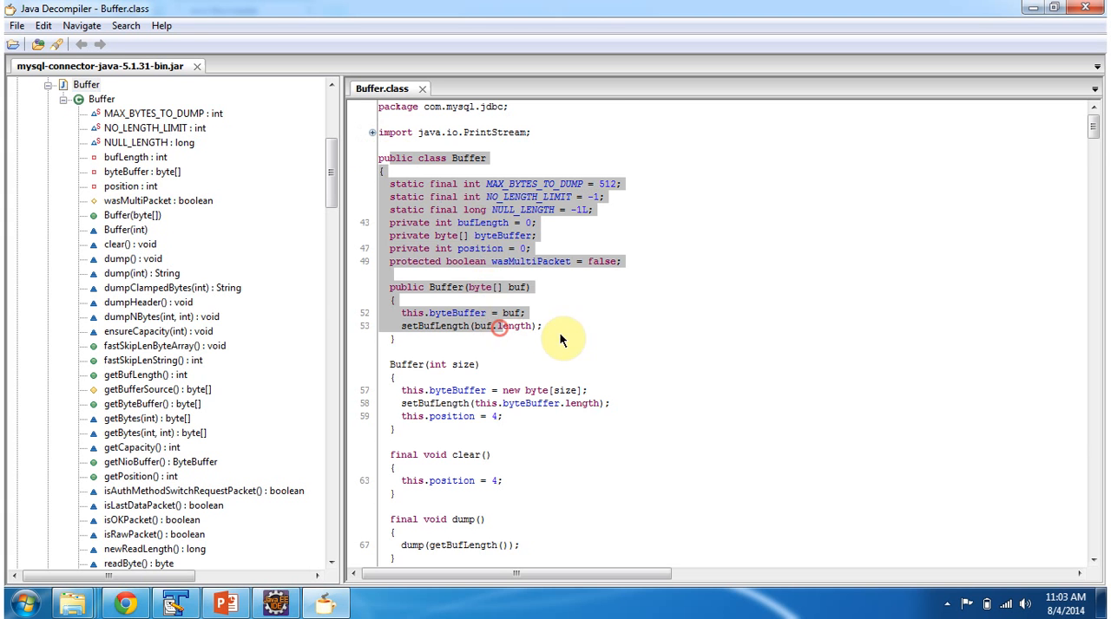
scroll("down", 3)
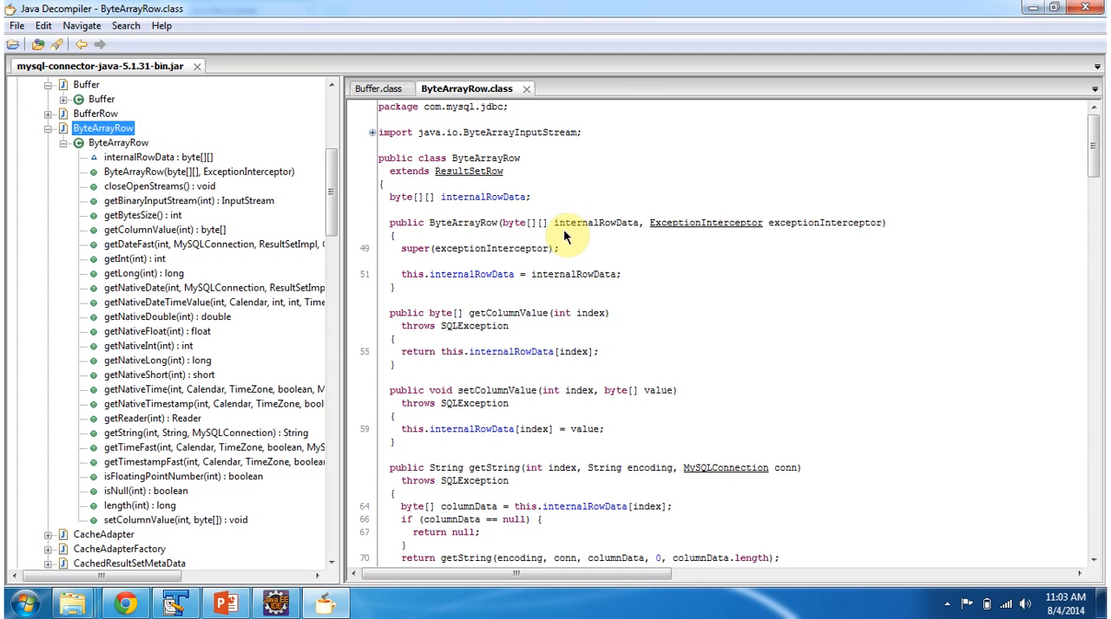
Show the decompiled CacheAdapter and CacheAdapterFactory interfaces in their own tabs
double_click(104, 549)
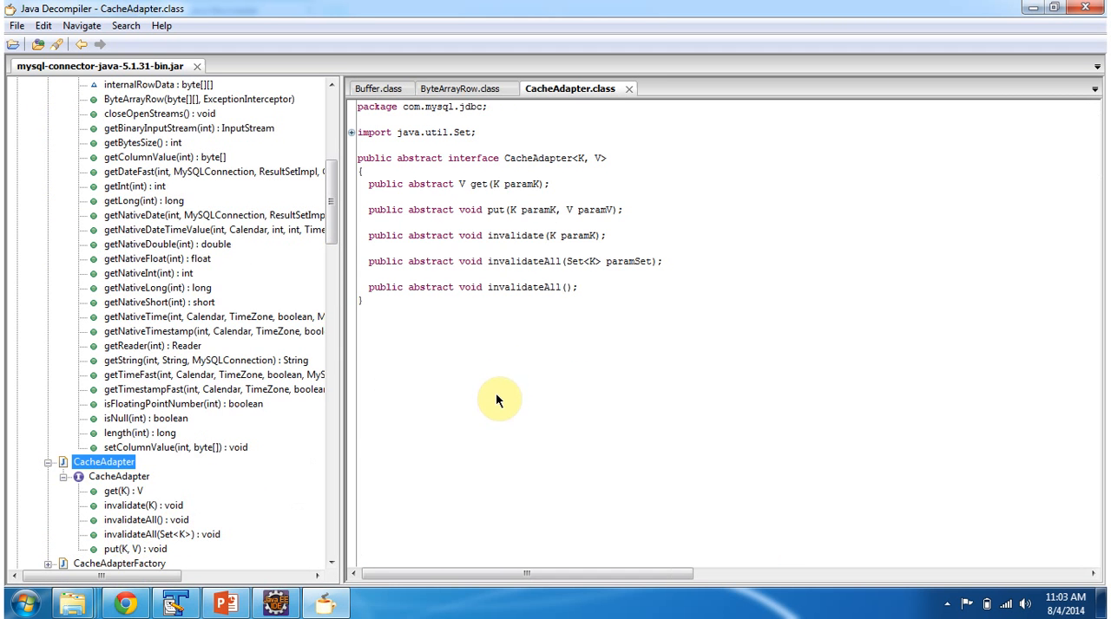
scroll("down", 3)
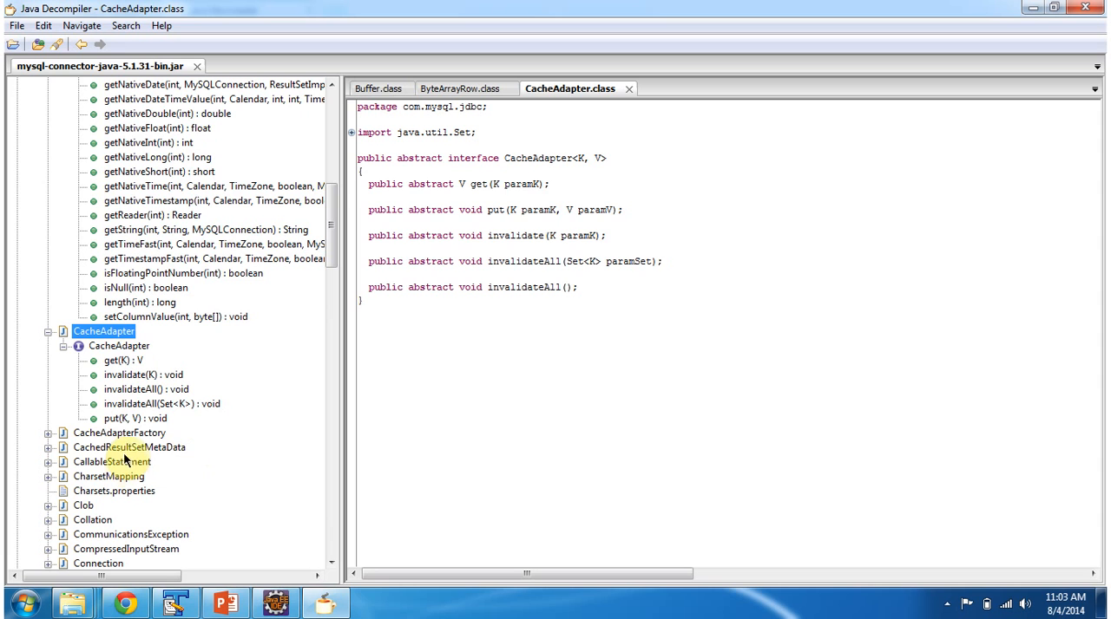
left_click(118, 432)
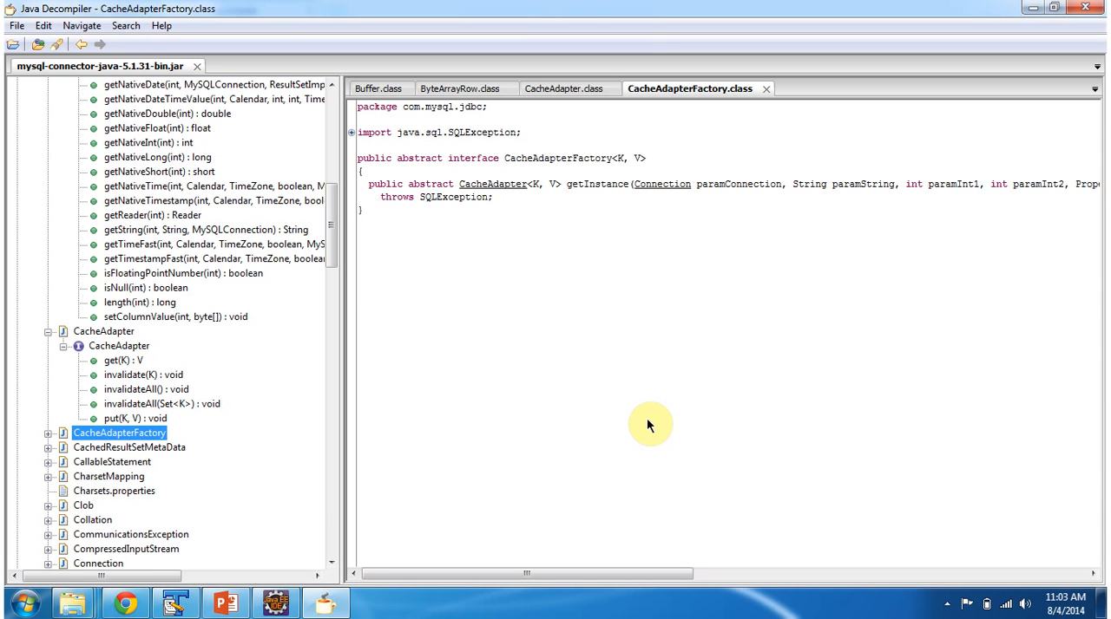